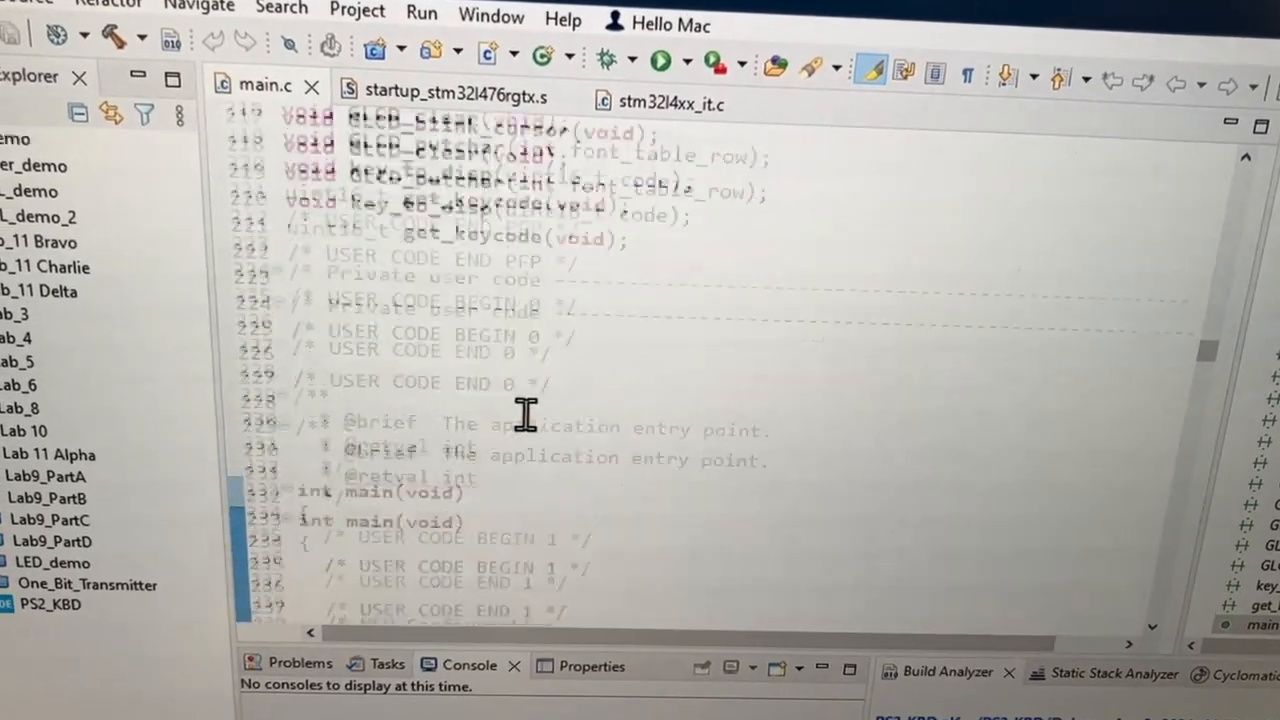
{"action": "scroll", "scroll_direction": "up", "scroll_amount": 3}
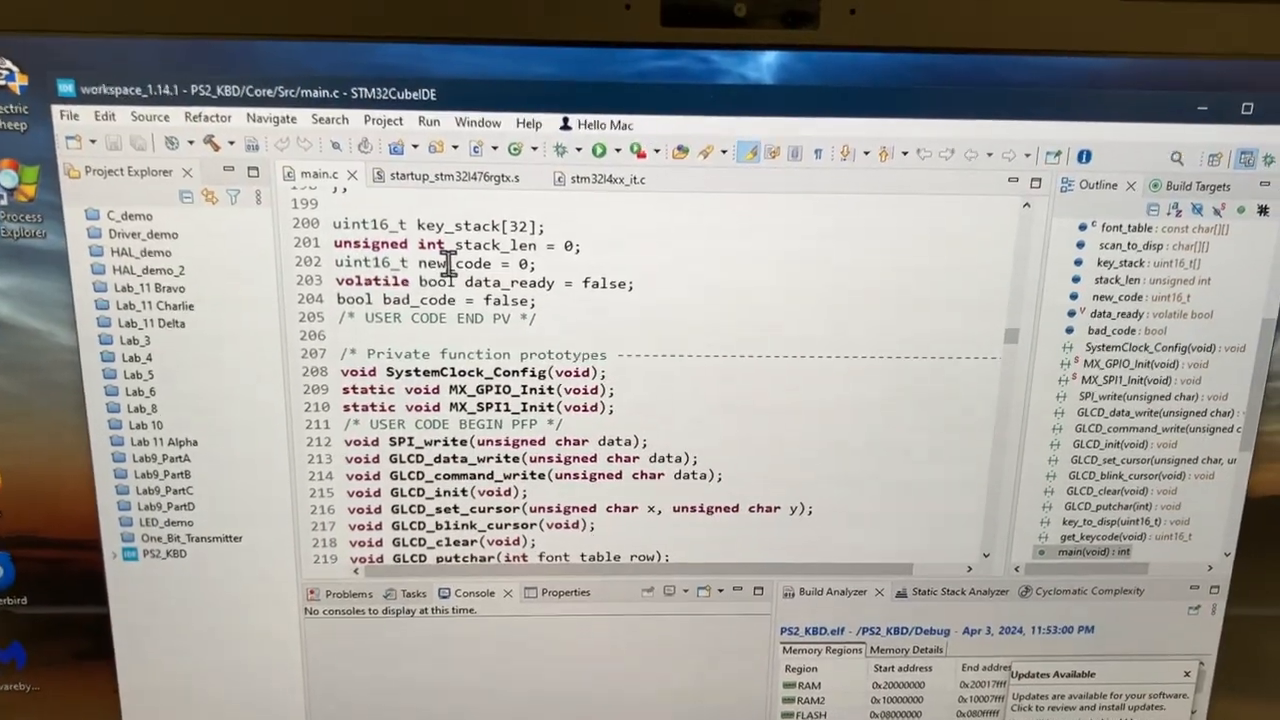
{"action": "scroll", "scroll_direction": "down", "scroll_amount": 3}
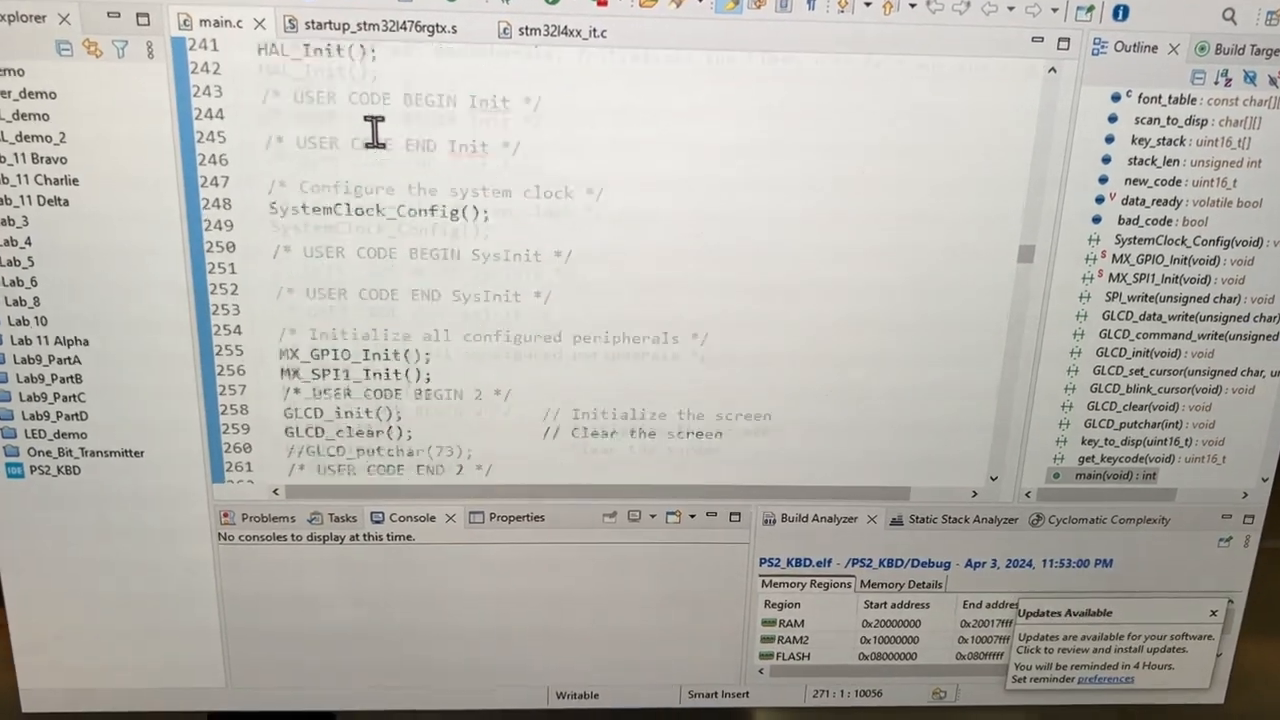
{"action": "scroll", "scroll_direction": "down", "scroll_amount": 3}
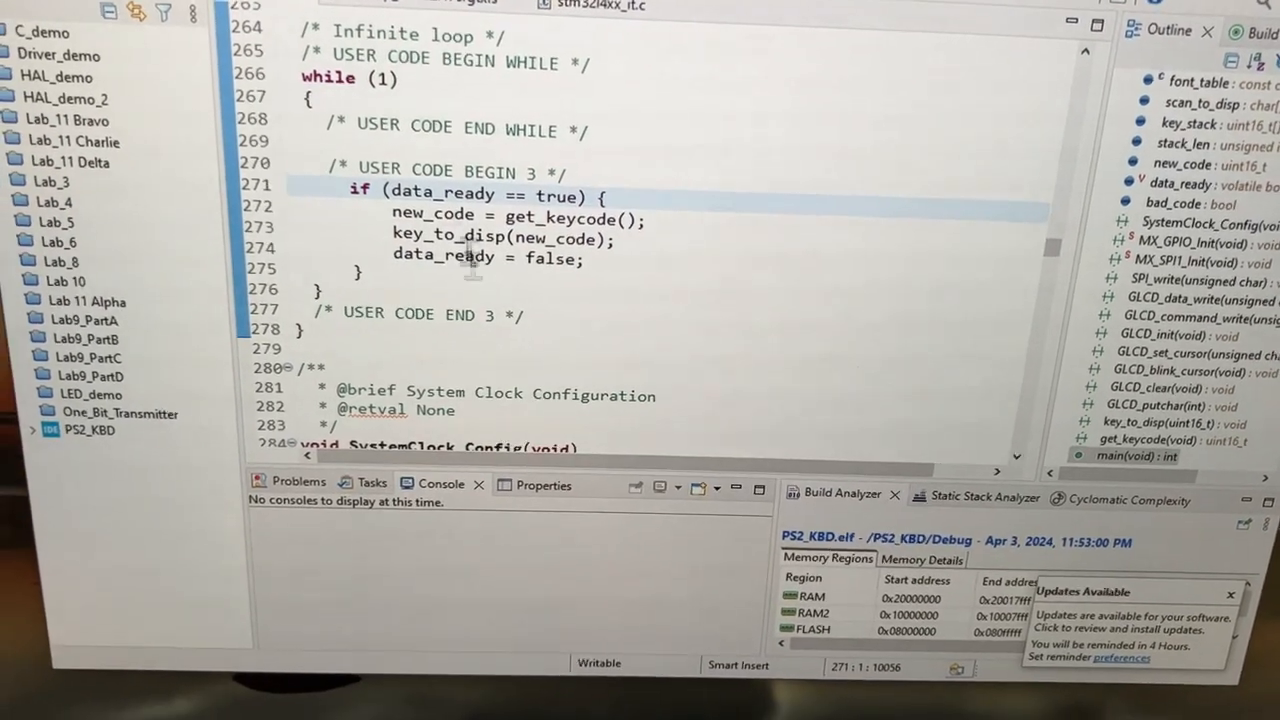
{"action": "mouse_move", "coordinate": [540, 218]}
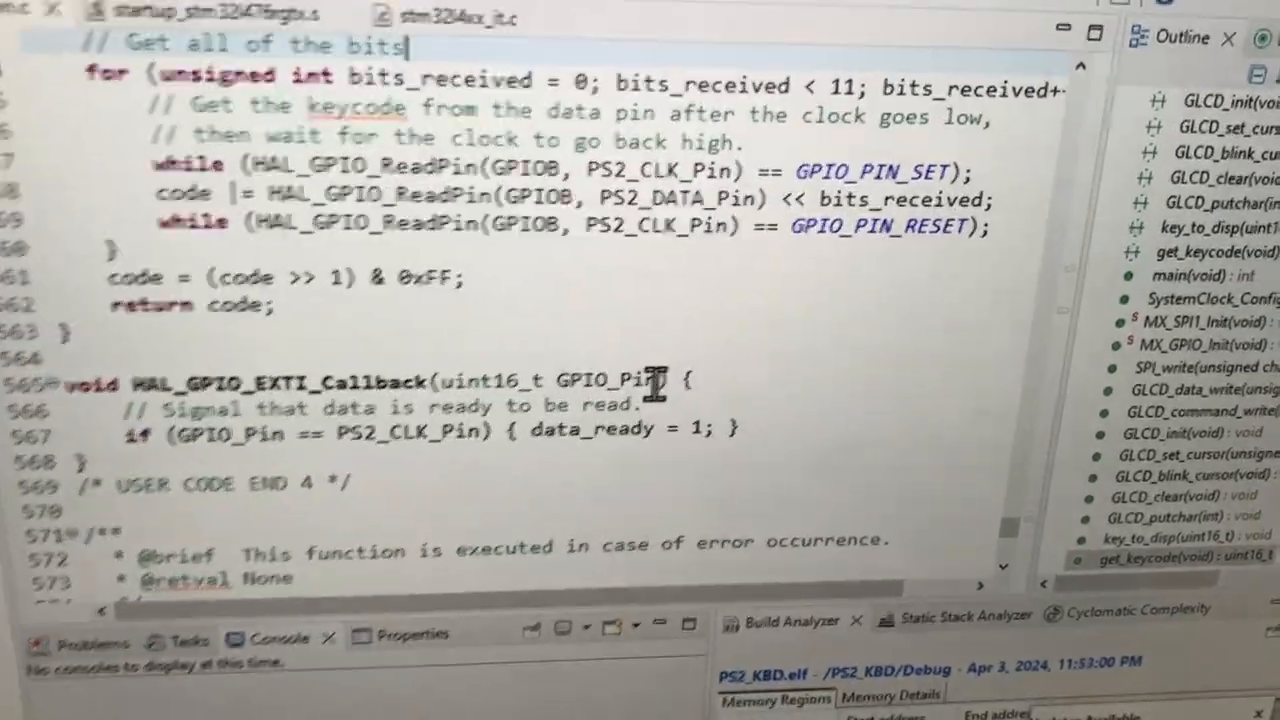
{"action": "scroll", "scroll_direction": "down", "scroll_amount": 3}
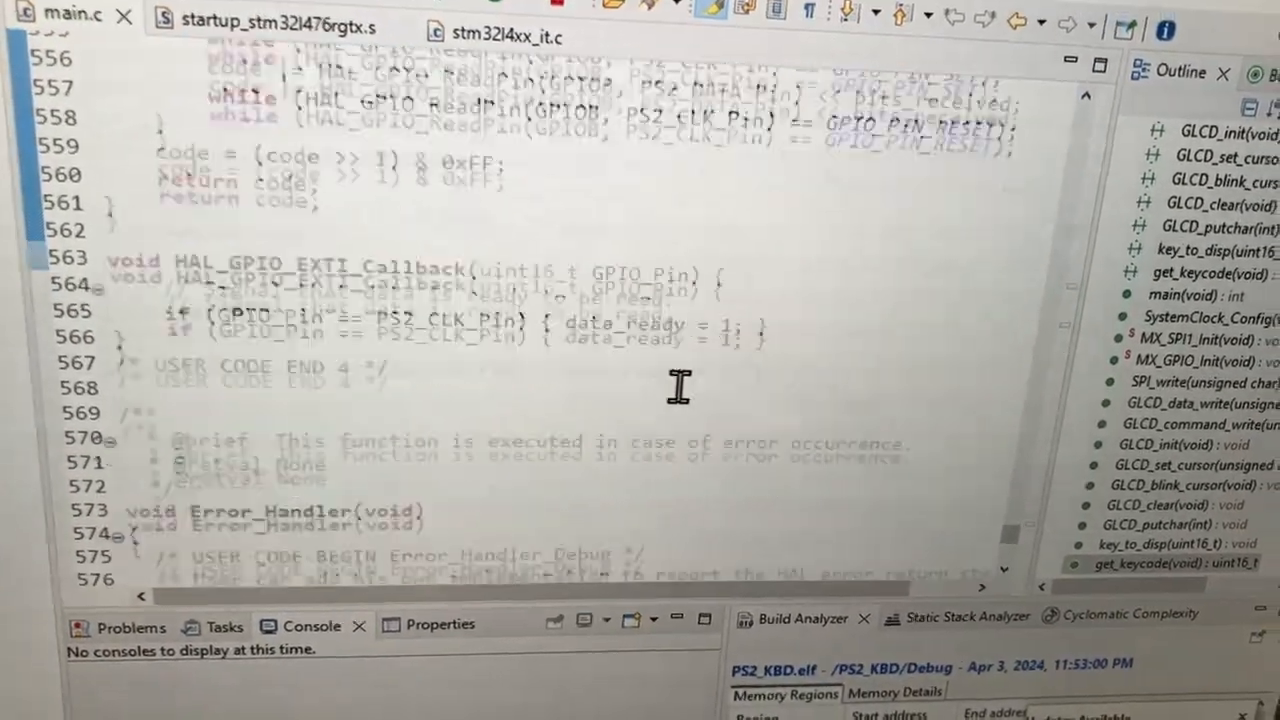
{"action": "scroll", "scroll_direction": "up", "scroll_amount": 3}
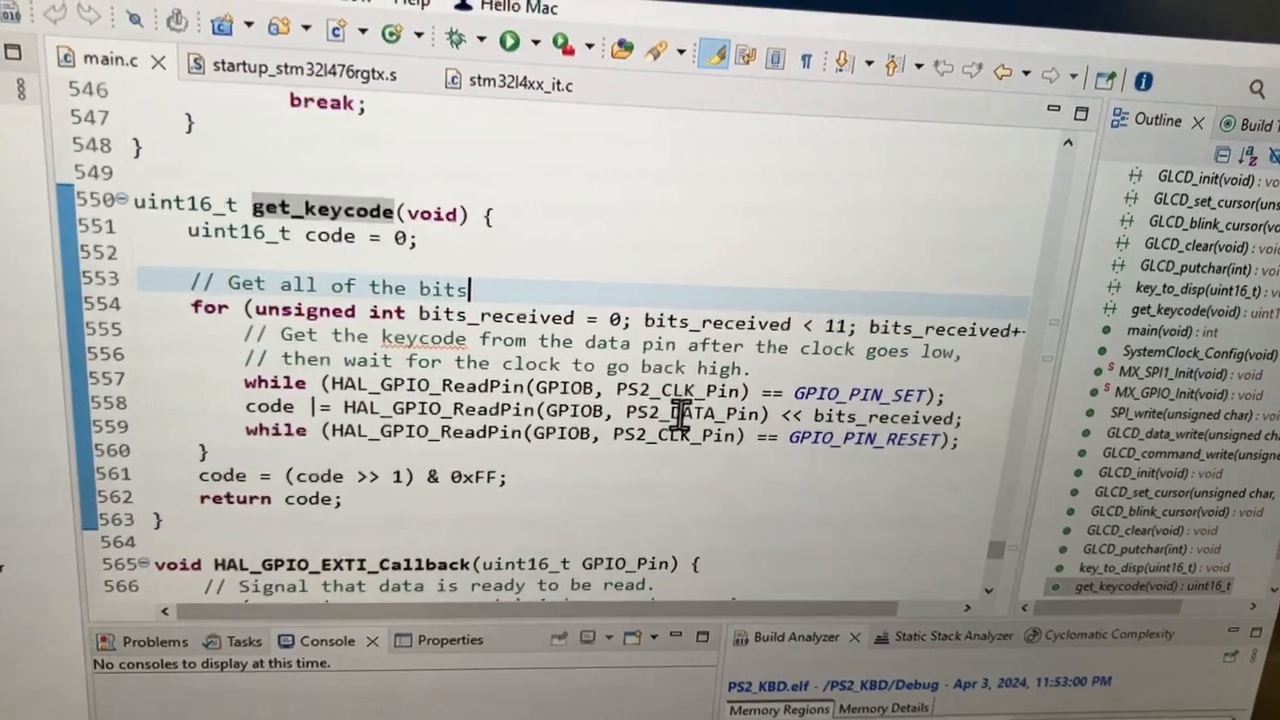
{"action": "scroll", "scroll_direction": "up", "scroll_amount": 3}
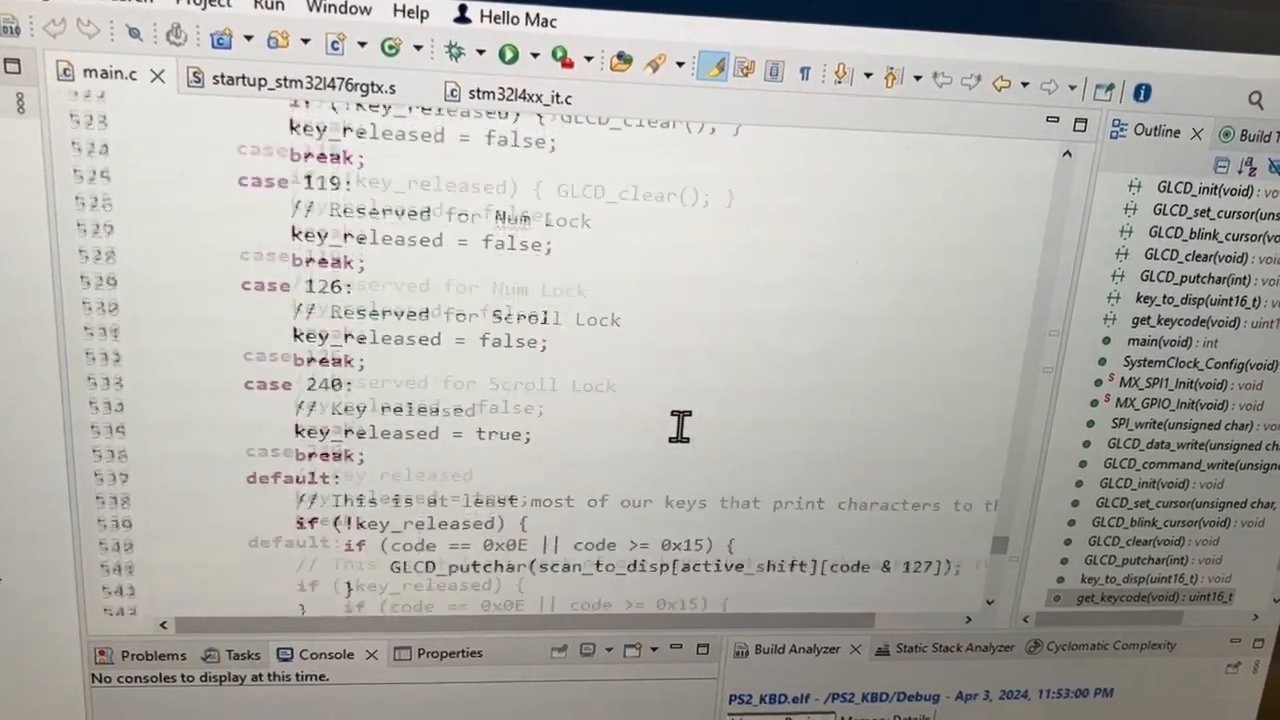
{"action": "scroll", "scroll_direction": "up", "scroll_amount": 3}
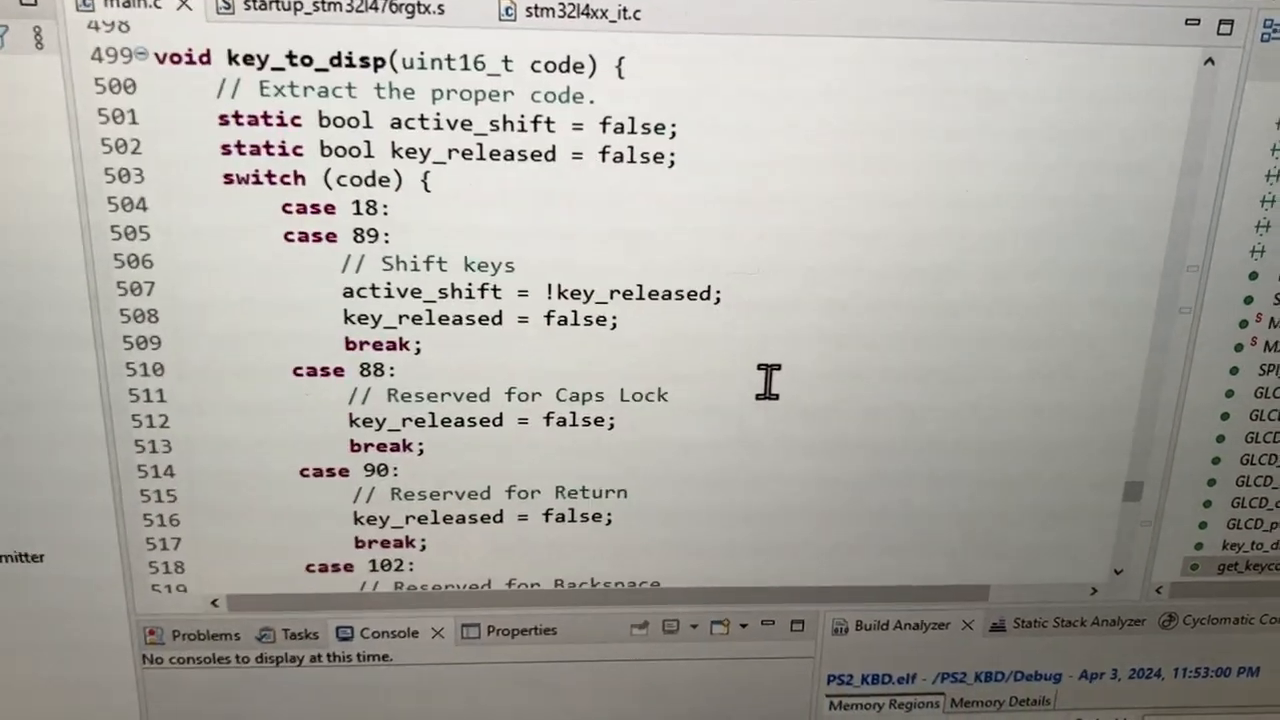
{"action": "scroll", "scroll_direction": "down", "scroll_amount": 3}
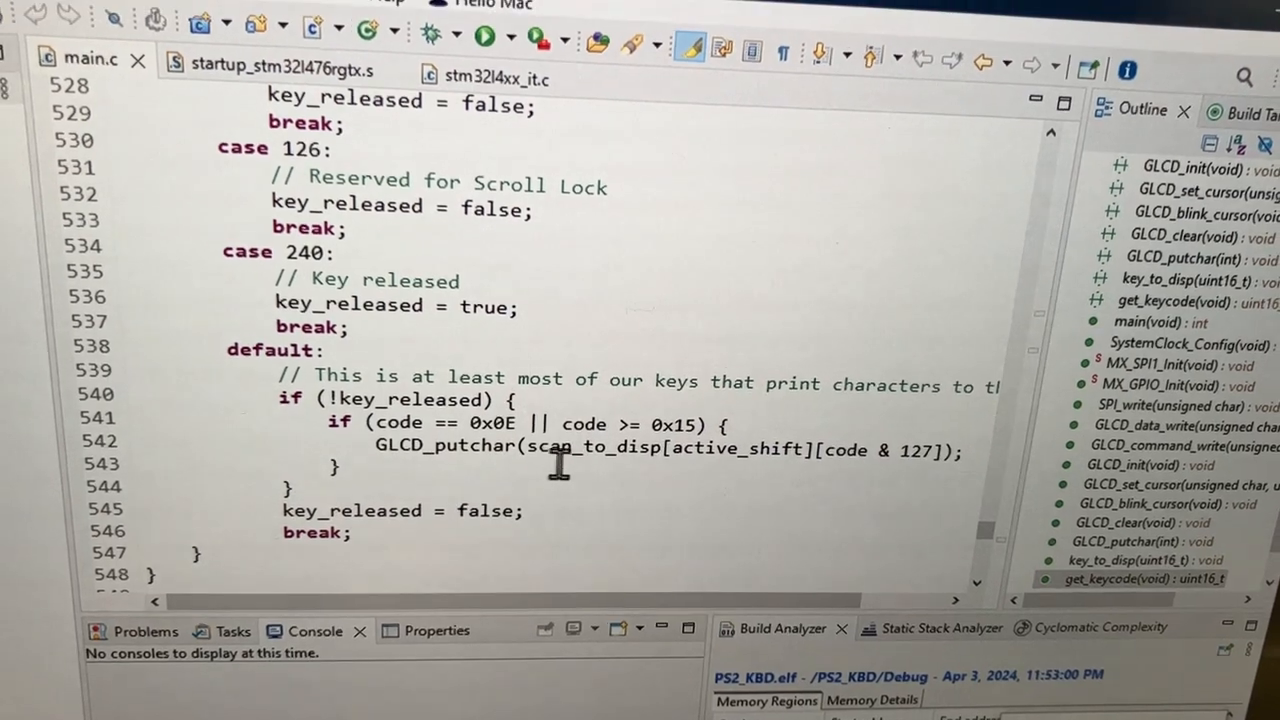
{"action": "scroll", "scroll_direction": "up", "scroll_amount": 3}
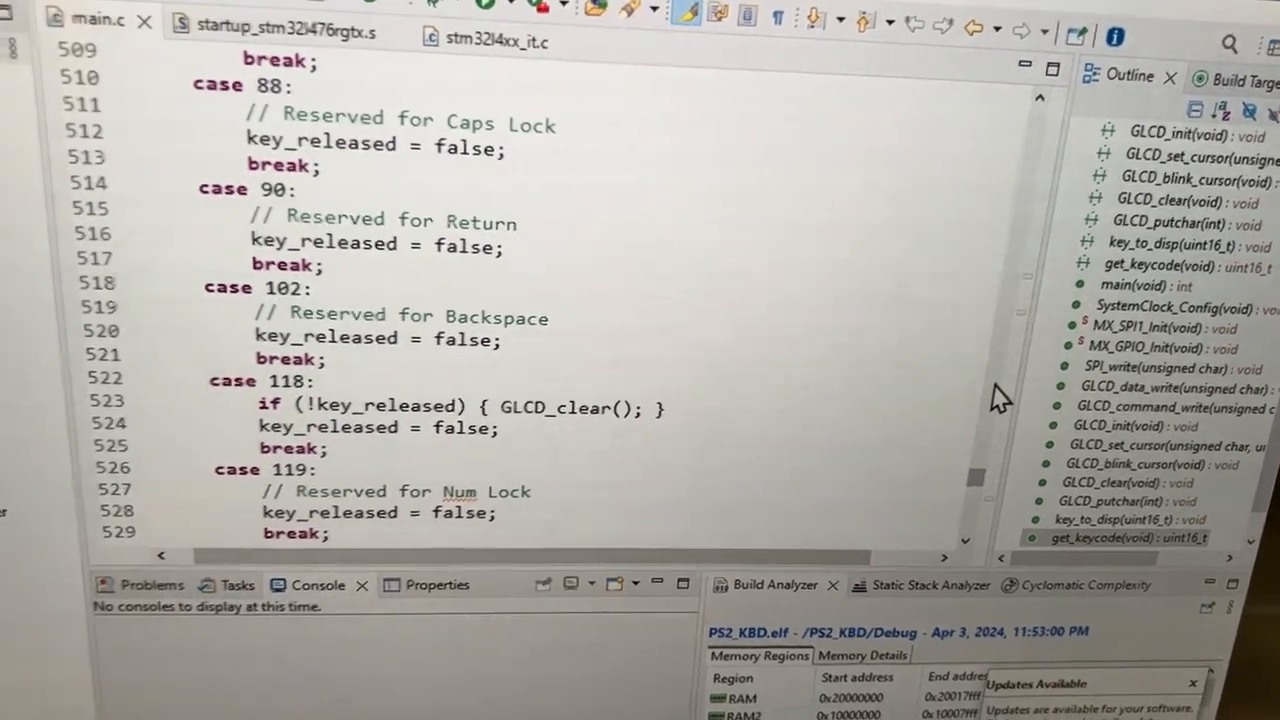
{"action": "scroll", "scroll_direction": "up", "scroll_amount": 3}
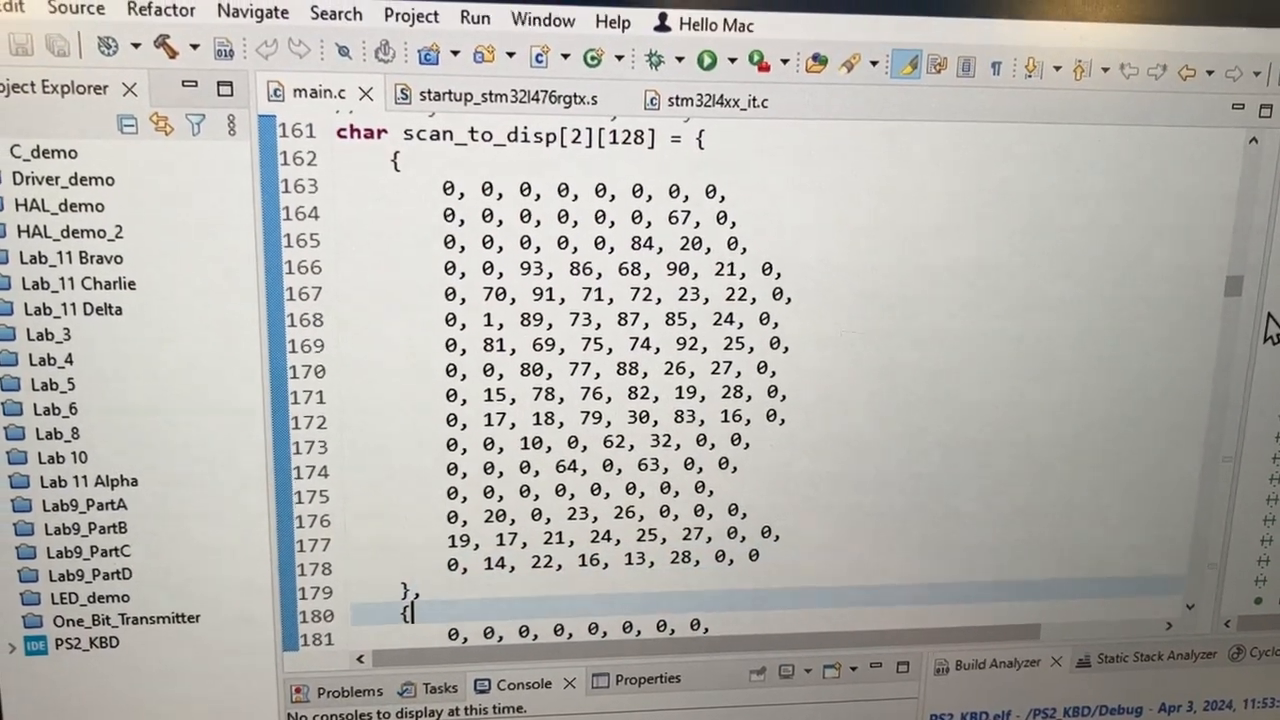
{"action": "scroll", "scroll_direction": "down", "scroll_amount": 3}
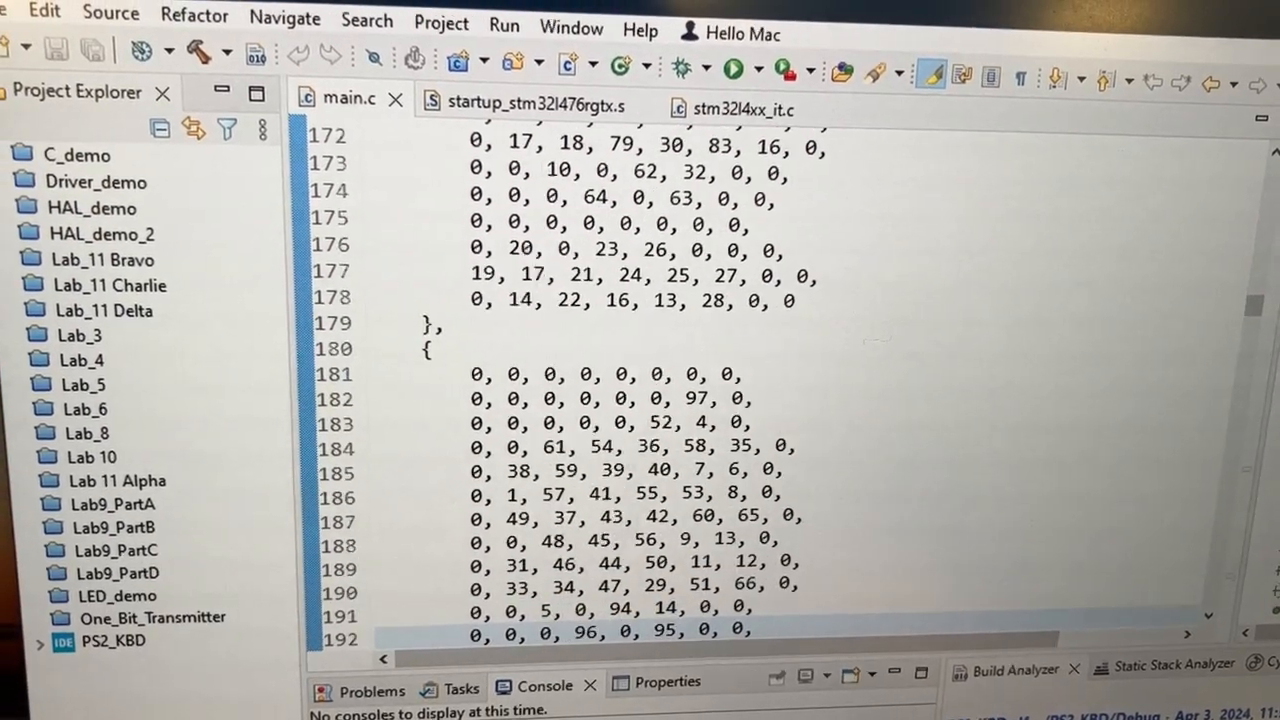
{"action": "scroll", "scroll_direction": "down", "scroll_amount": 3}
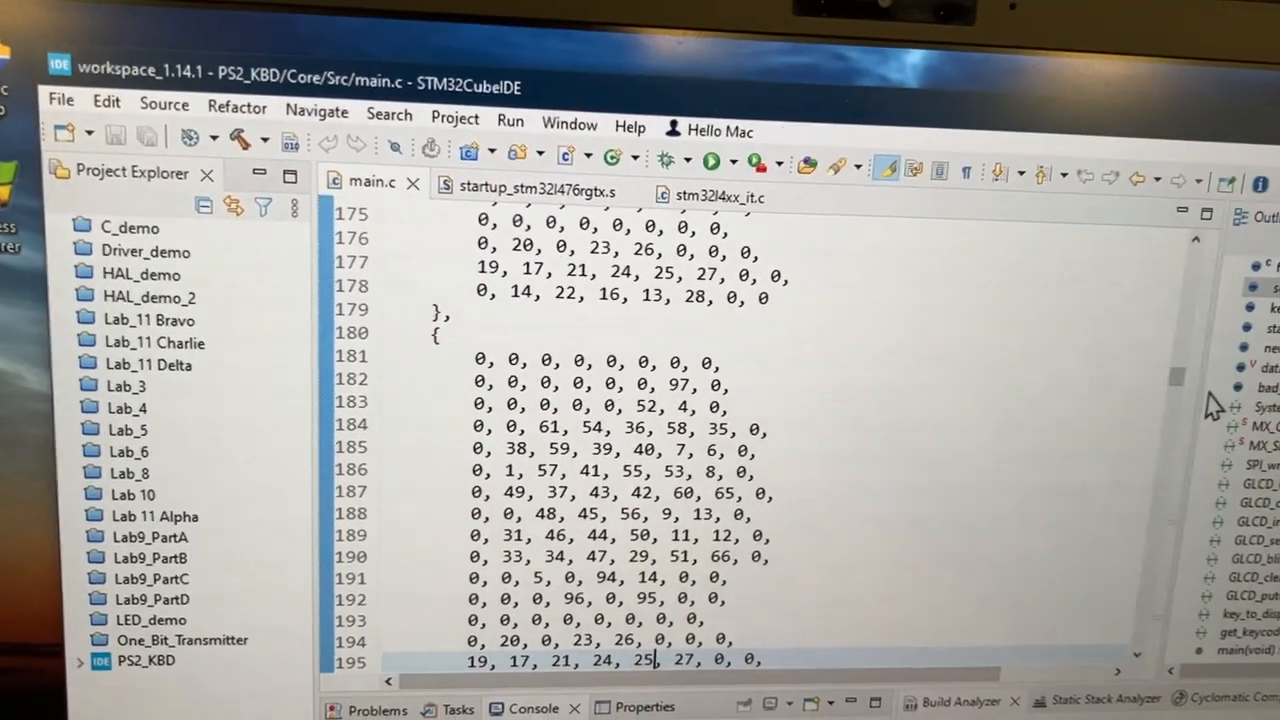
{"action": "scroll", "scroll_direction": "down", "scroll_amount": 3}
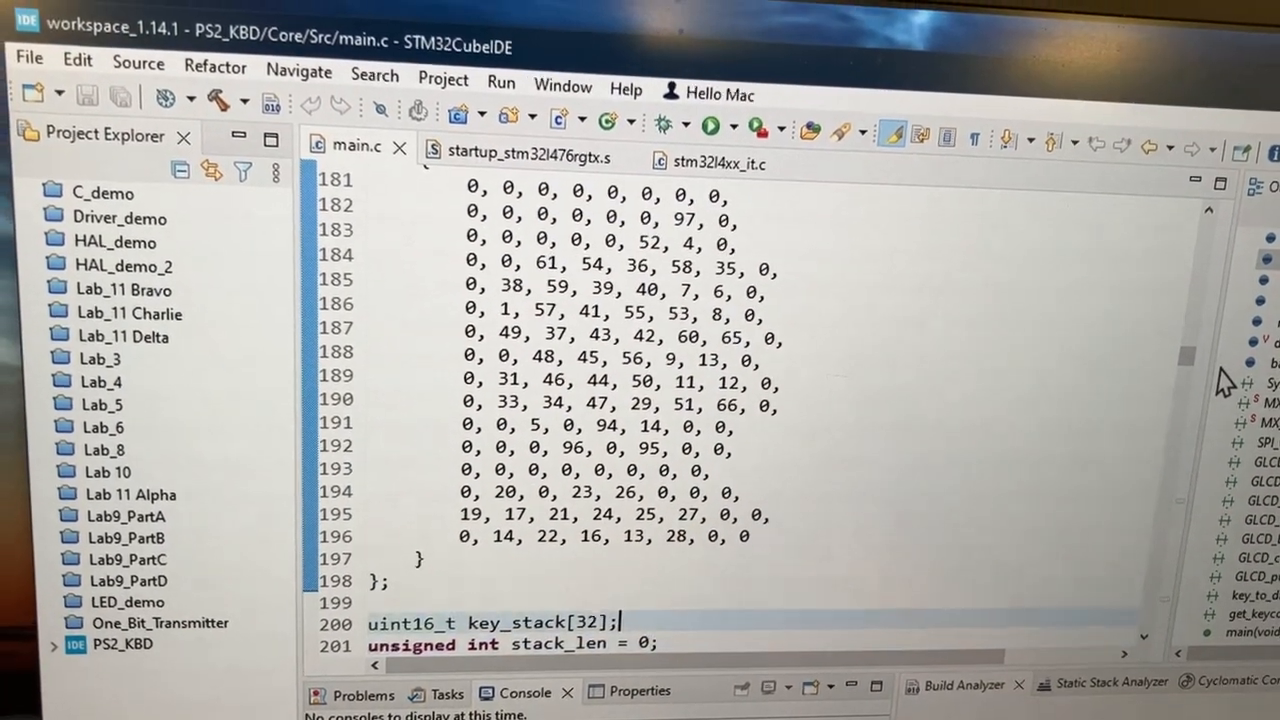
{"action": "scroll", "scroll_direction": "up", "scroll_amount": 3}
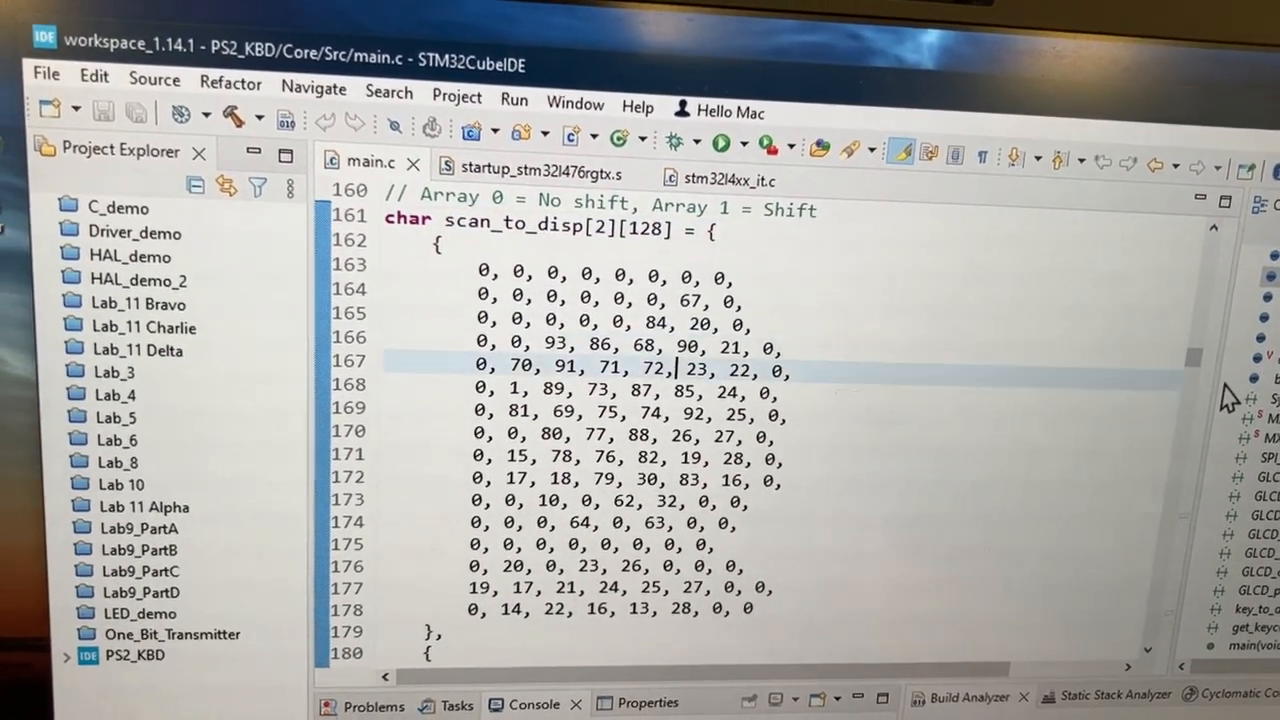
{"action": "scroll", "scroll_direction": "down", "scroll_amount": 3}
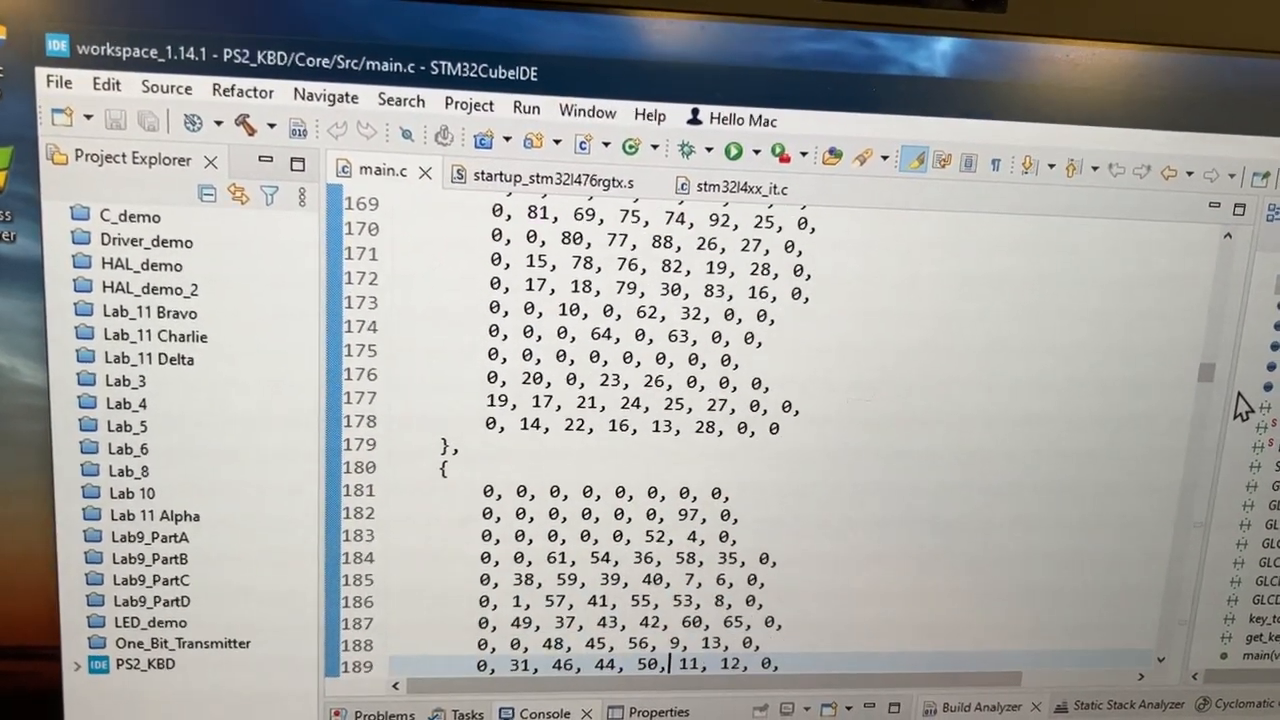
{"action": "scroll", "scroll_direction": "down", "scroll_amount": 3}
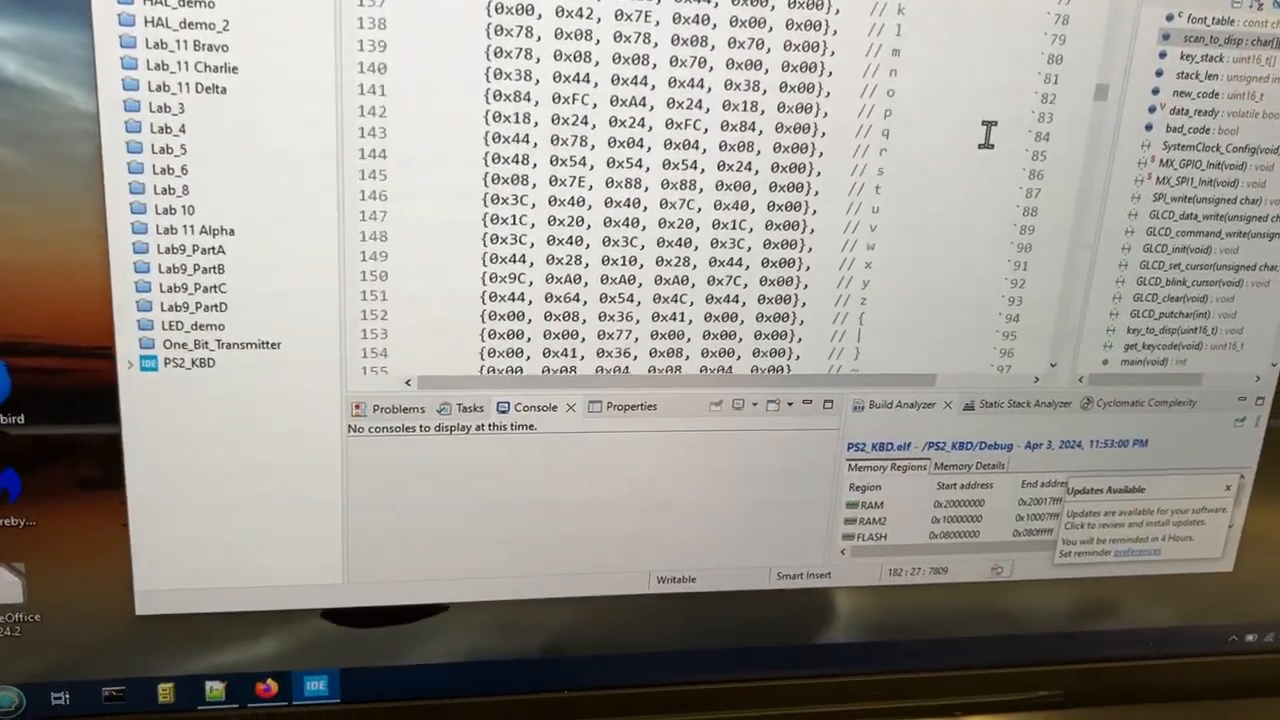
{"action": "scroll", "scroll_direction": "up", "scroll_amount": 3}
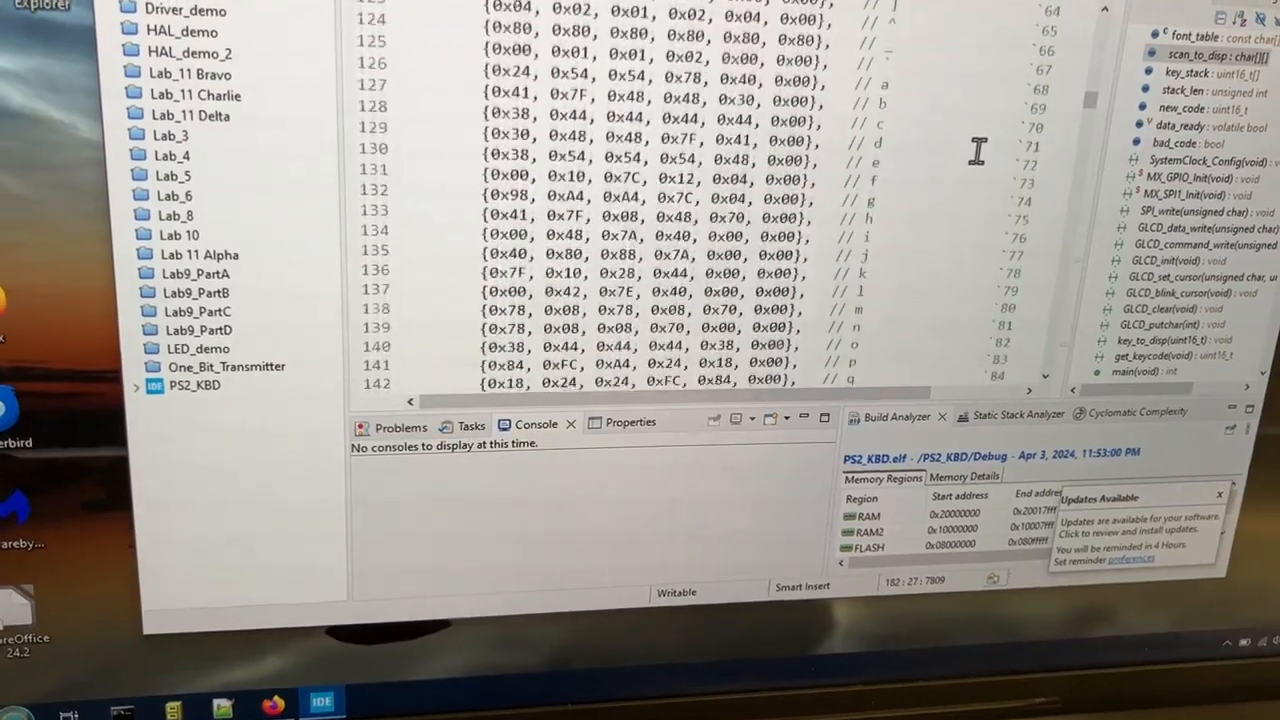
{"action": "scroll", "scroll_direction": "up", "scroll_amount": 3}
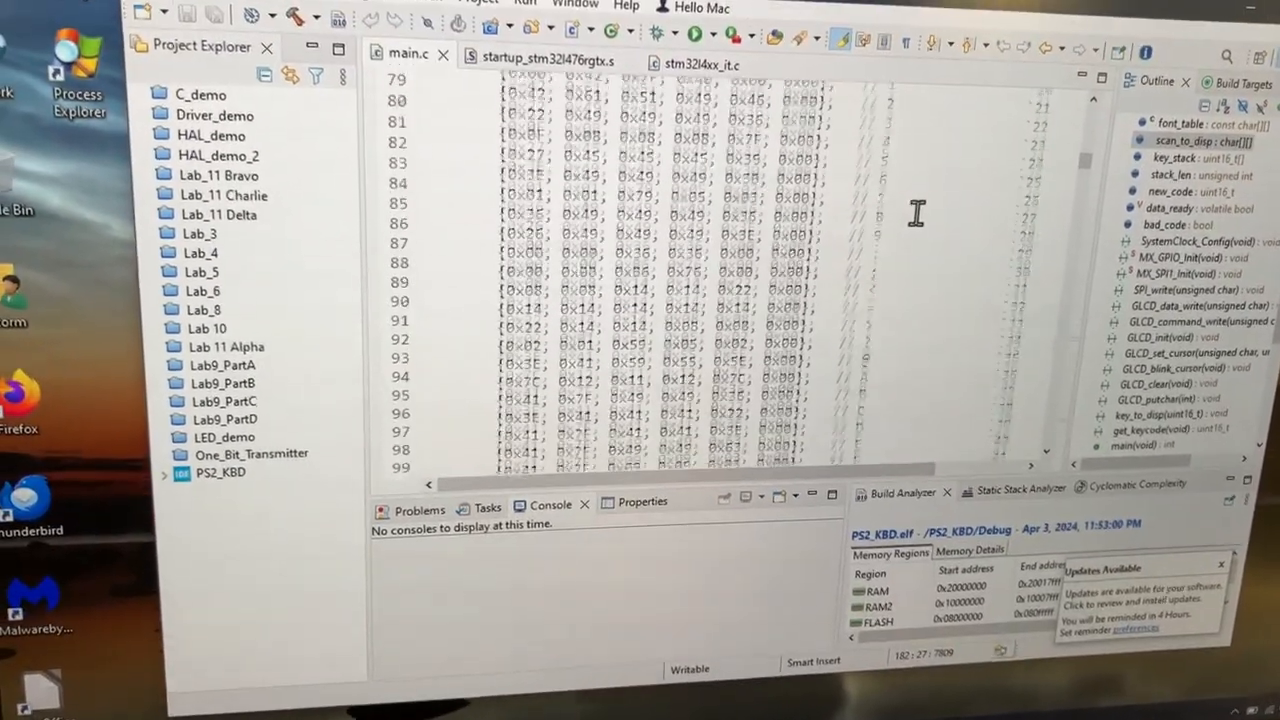
{"action": "scroll", "scroll_direction": "up", "scroll_amount": 3}
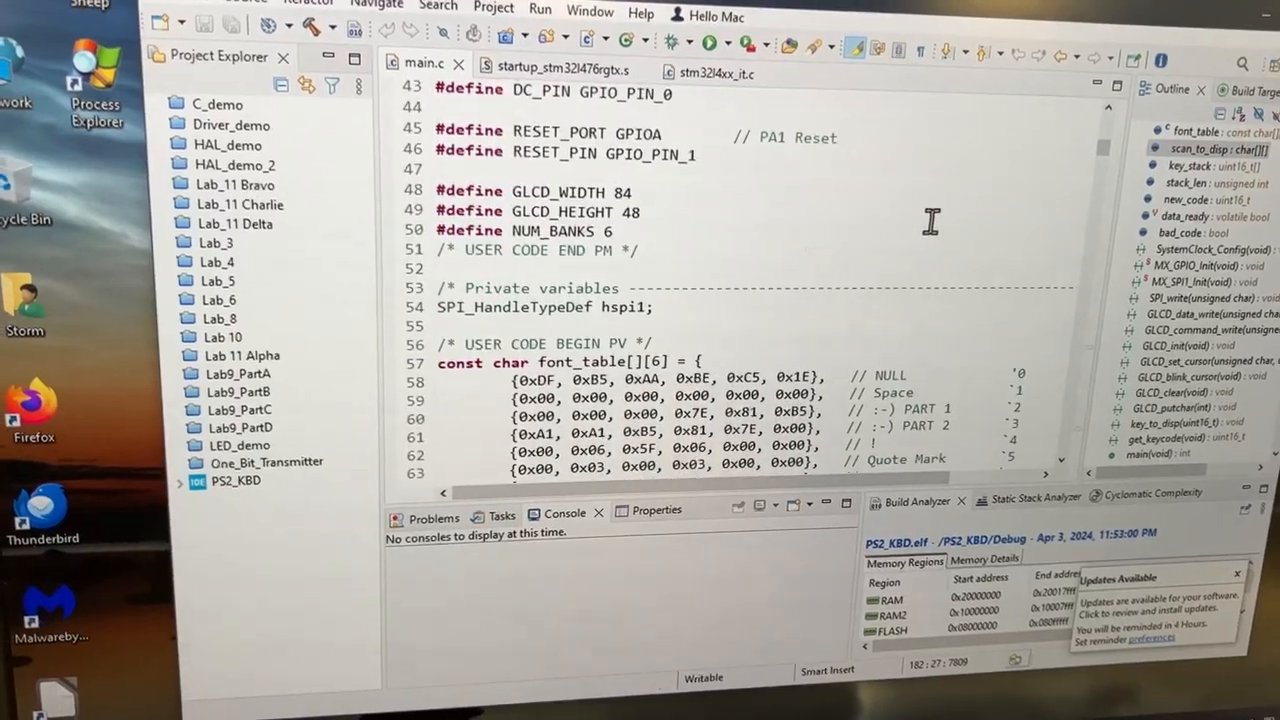